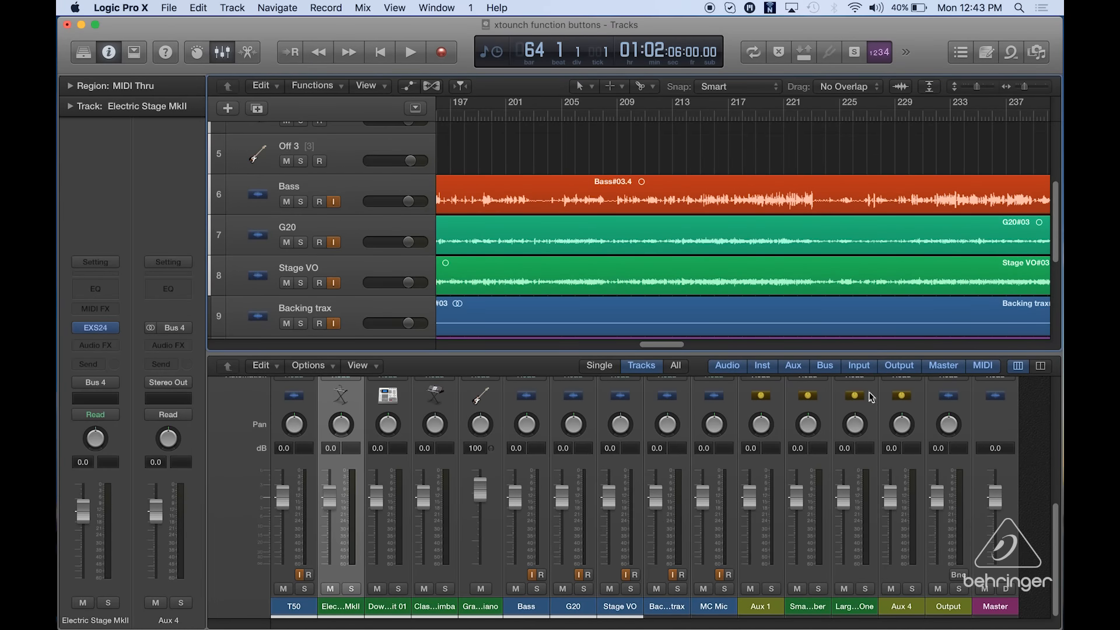
mouse_move(617, 616)
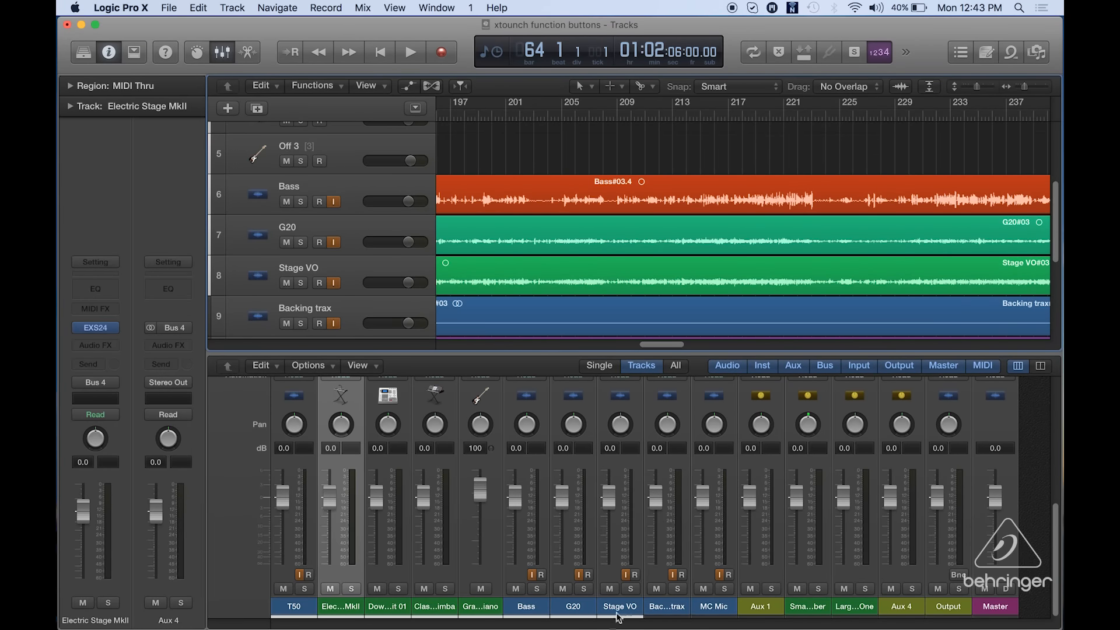
mouse_move(682, 569)
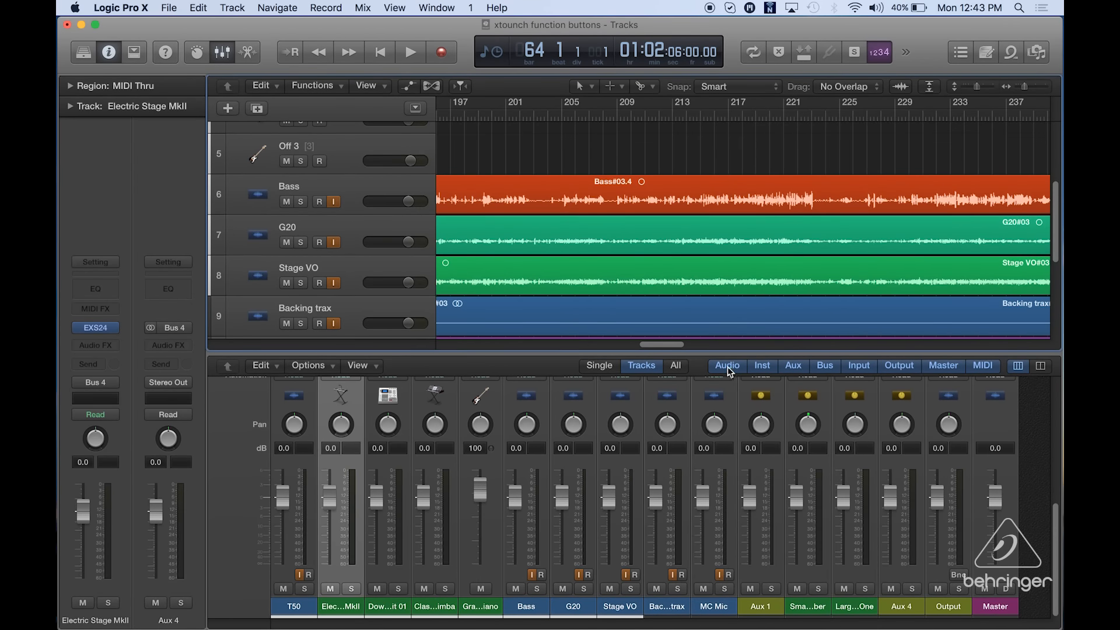
mouse_move(946, 378)
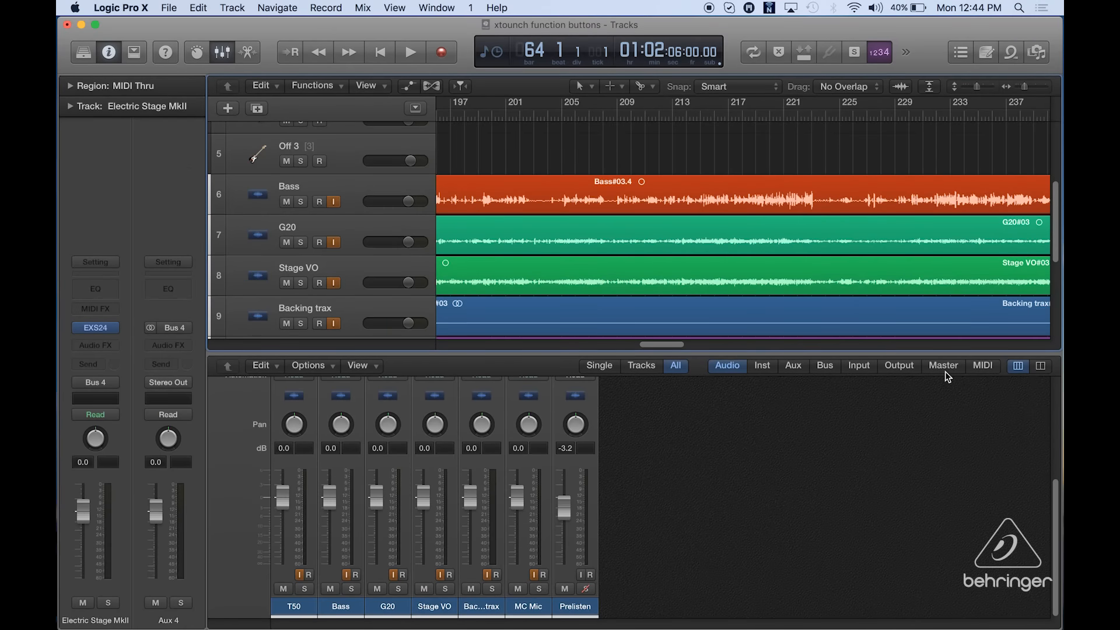
Filter the mixer to audio strips, then to the four aux channel strips
click(792, 365)
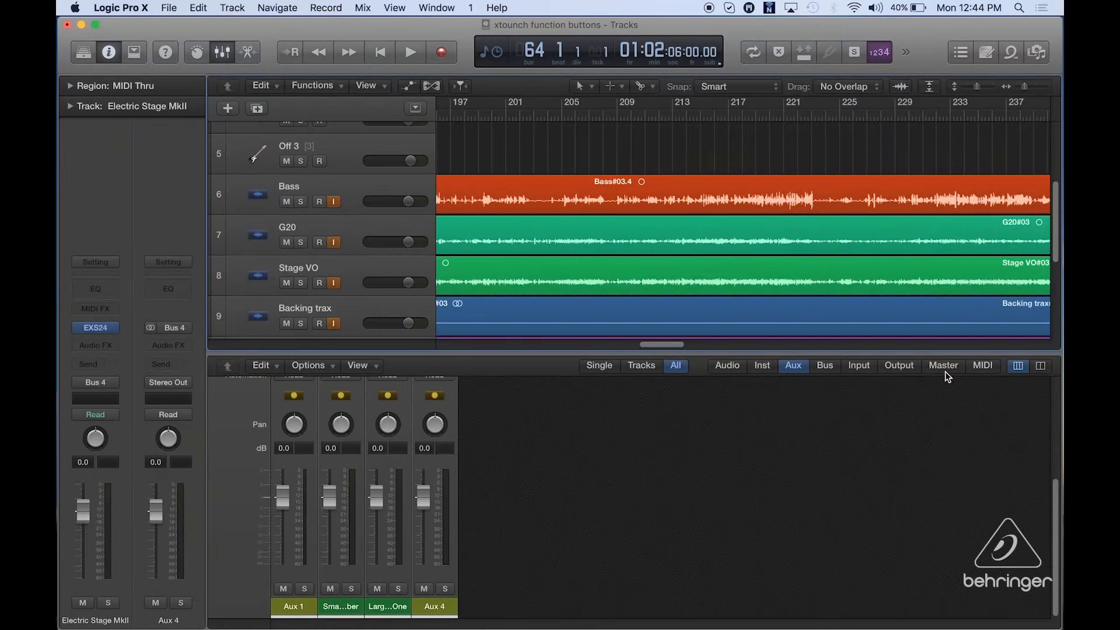